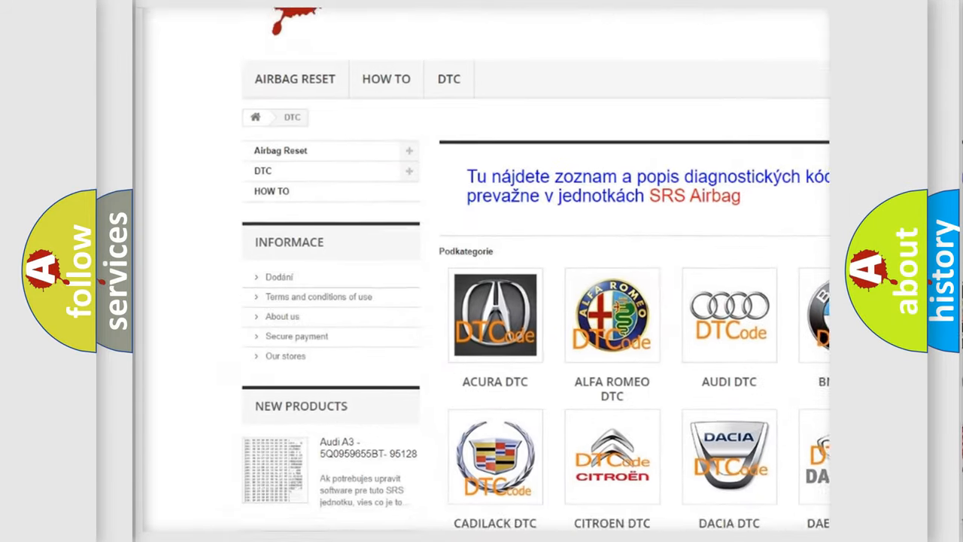
{"action": "scroll", "scroll_direction": "down", "scroll_amount": 3}
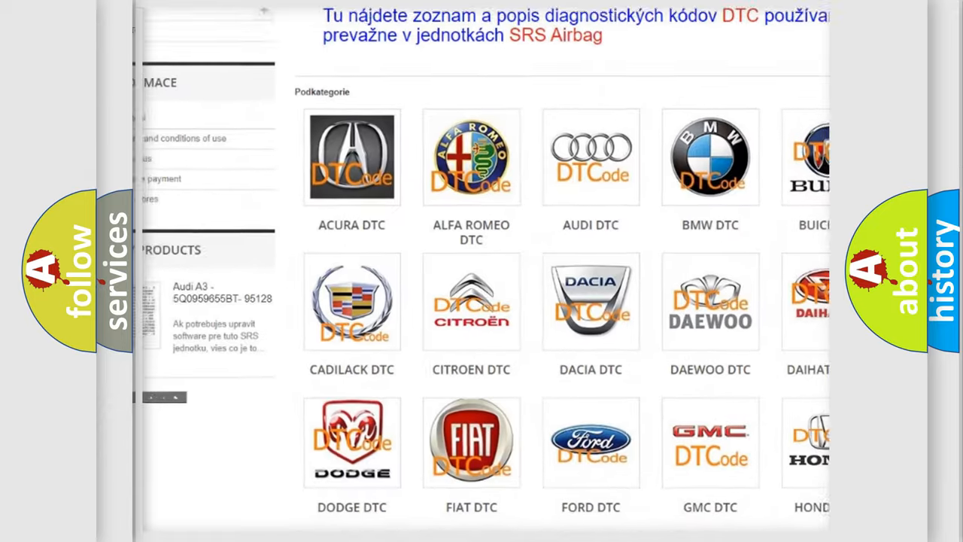